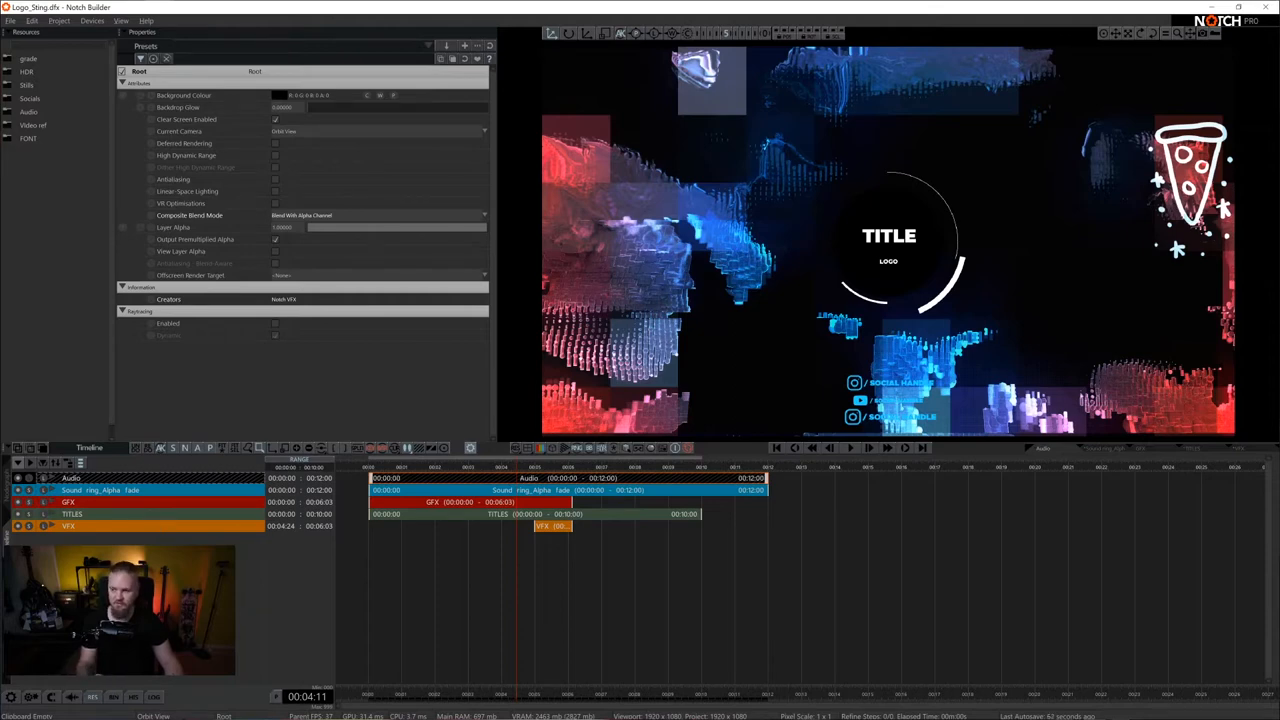
Review the project settings from the project menu and close them again.
{"action": "left_click", "coordinate": [88, 20]}
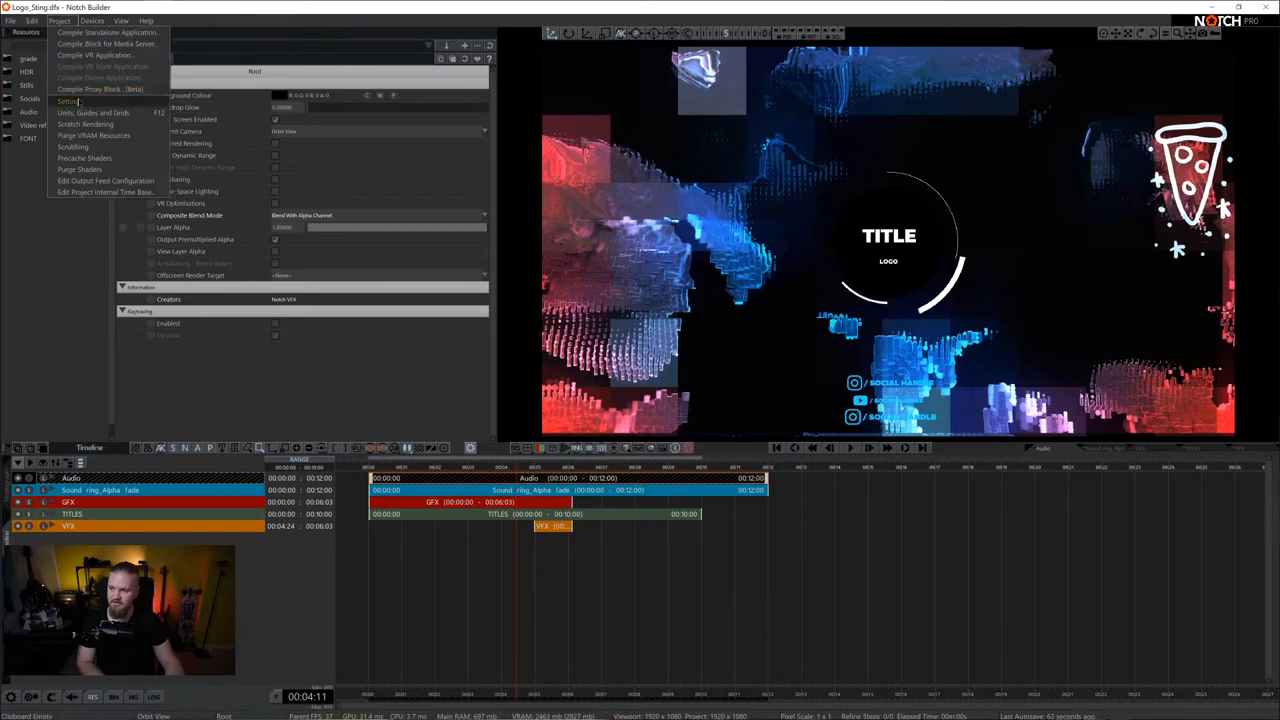
{"action": "left_click", "coordinate": [68, 100]}
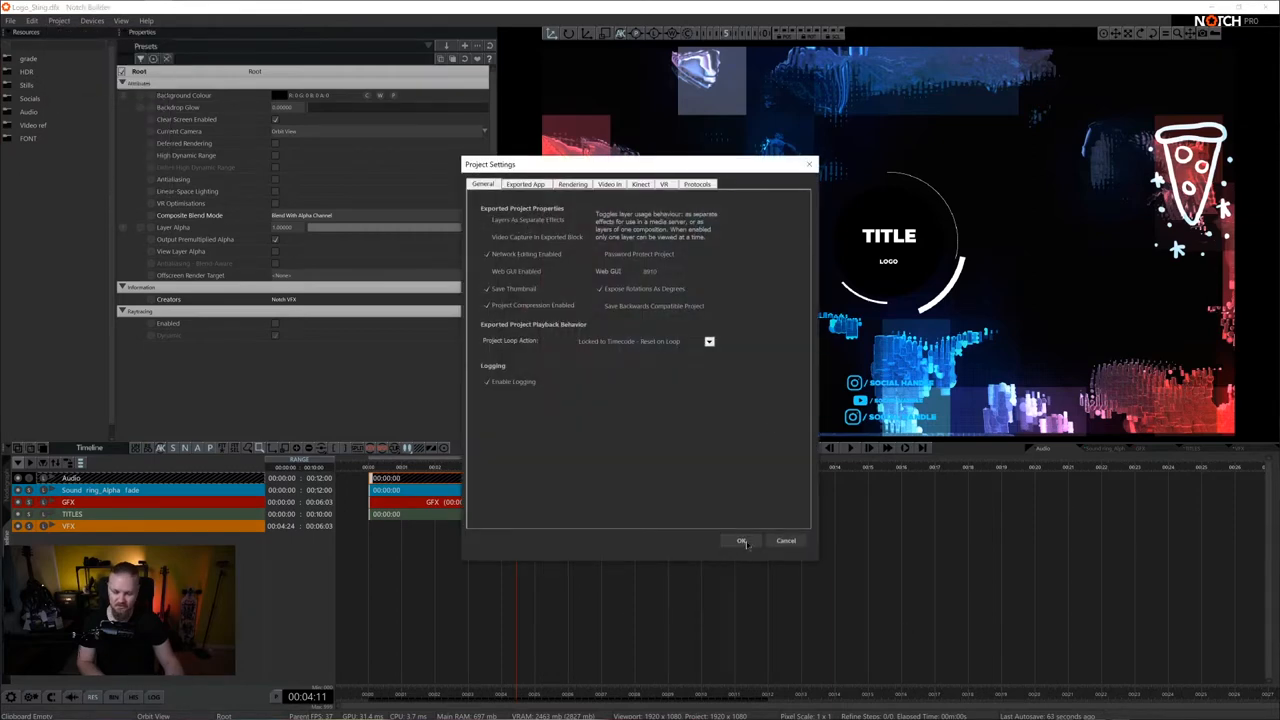
{"action": "left_click", "coordinate": [740, 540]}
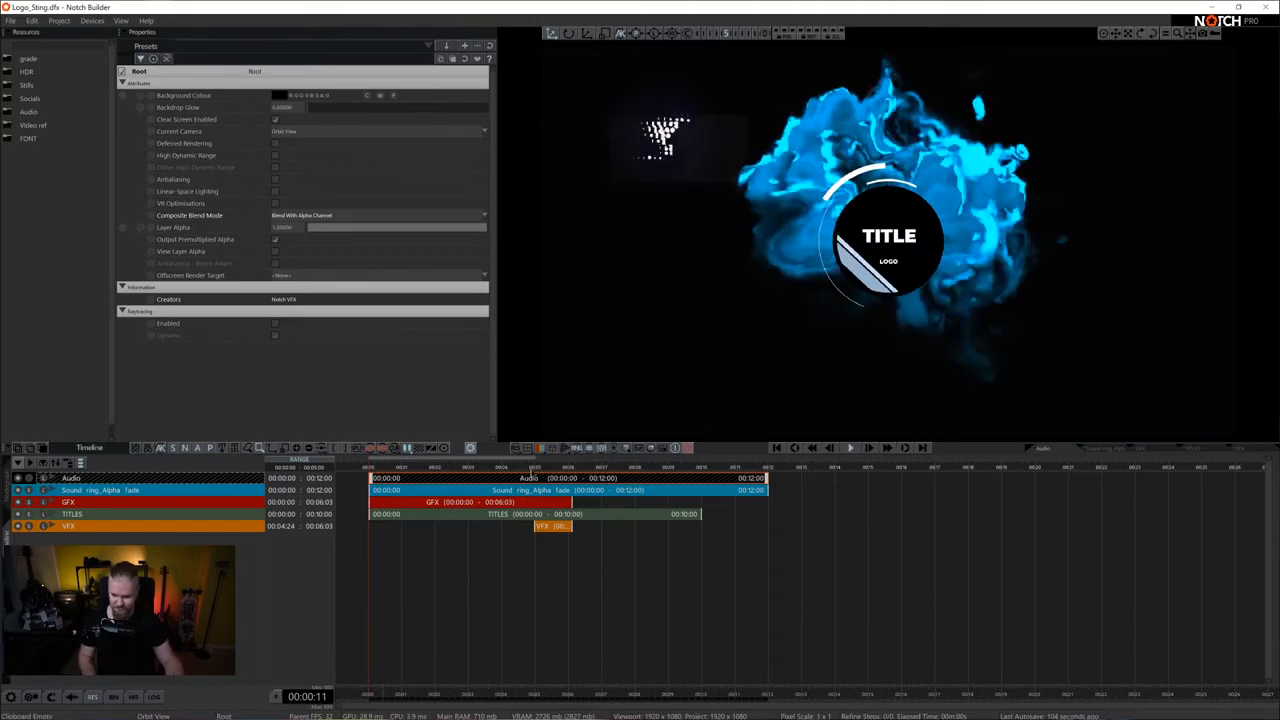
Open the GFX layer's node graph from the timeline and select its fractal noise node.
{"action": "left_click", "coordinate": [850, 448]}
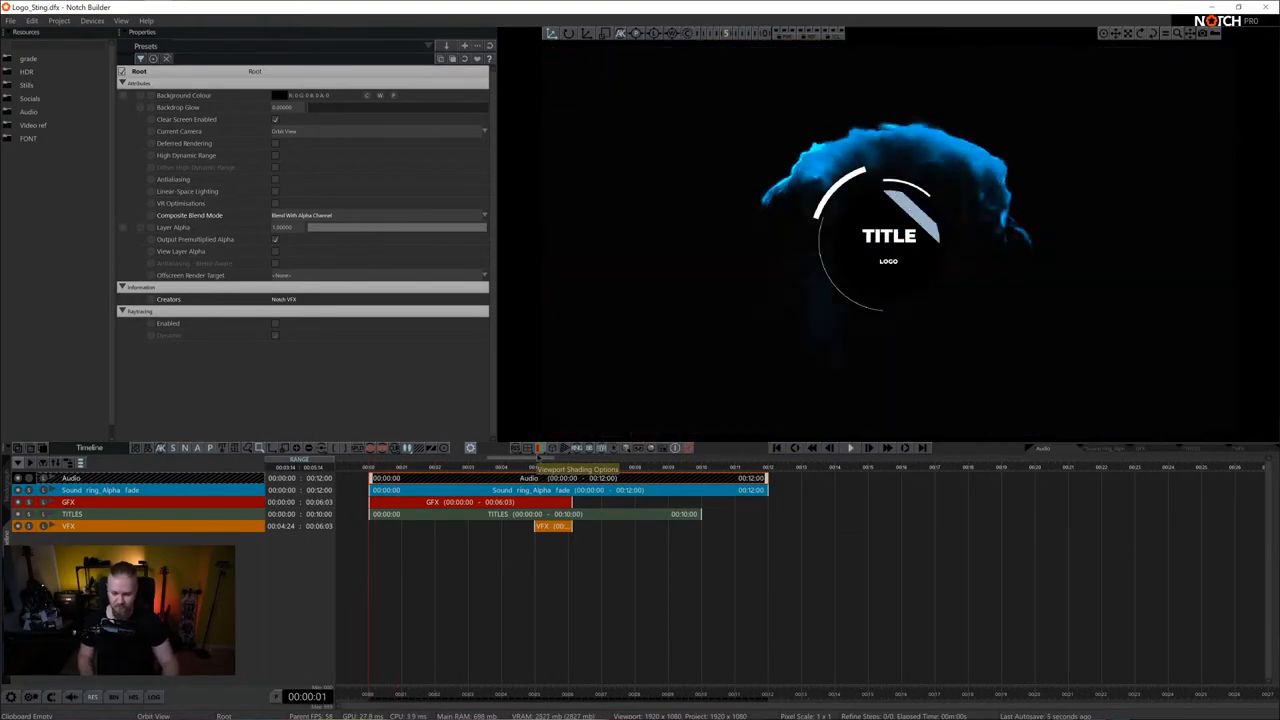
{"action": "left_click", "coordinate": [868, 448]}
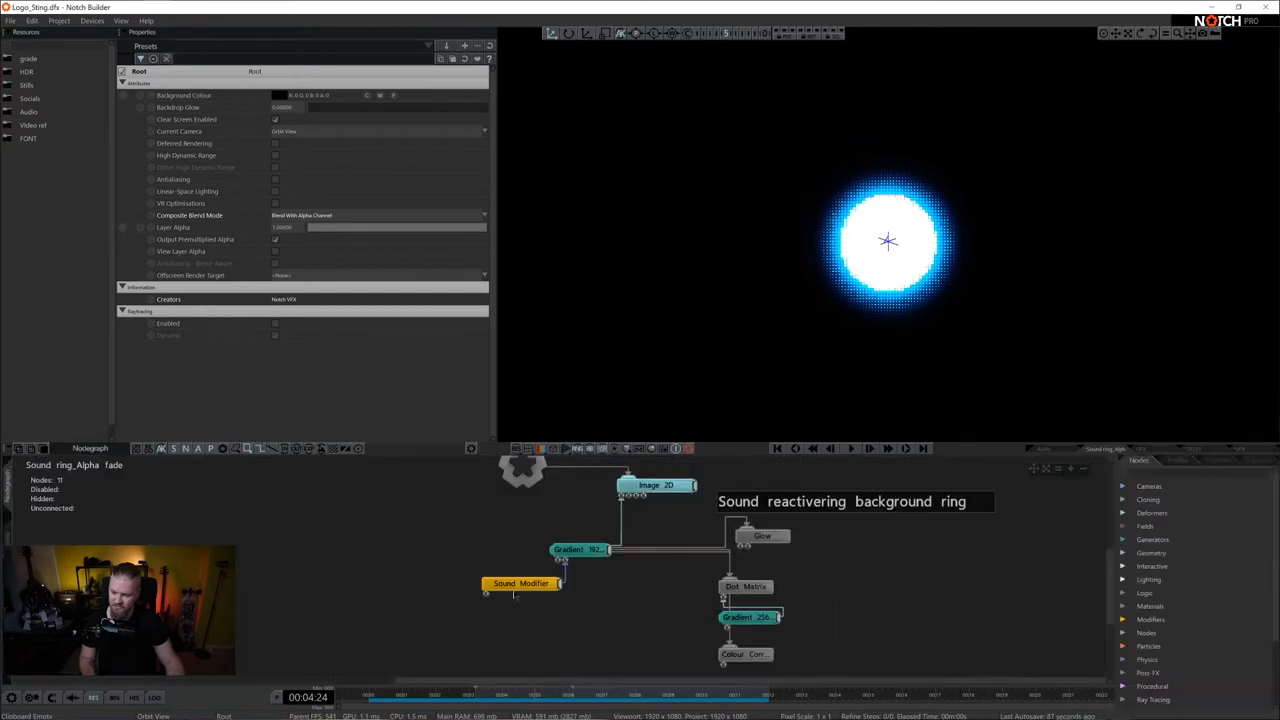
{"action": "left_click", "coordinate": [580, 548]}
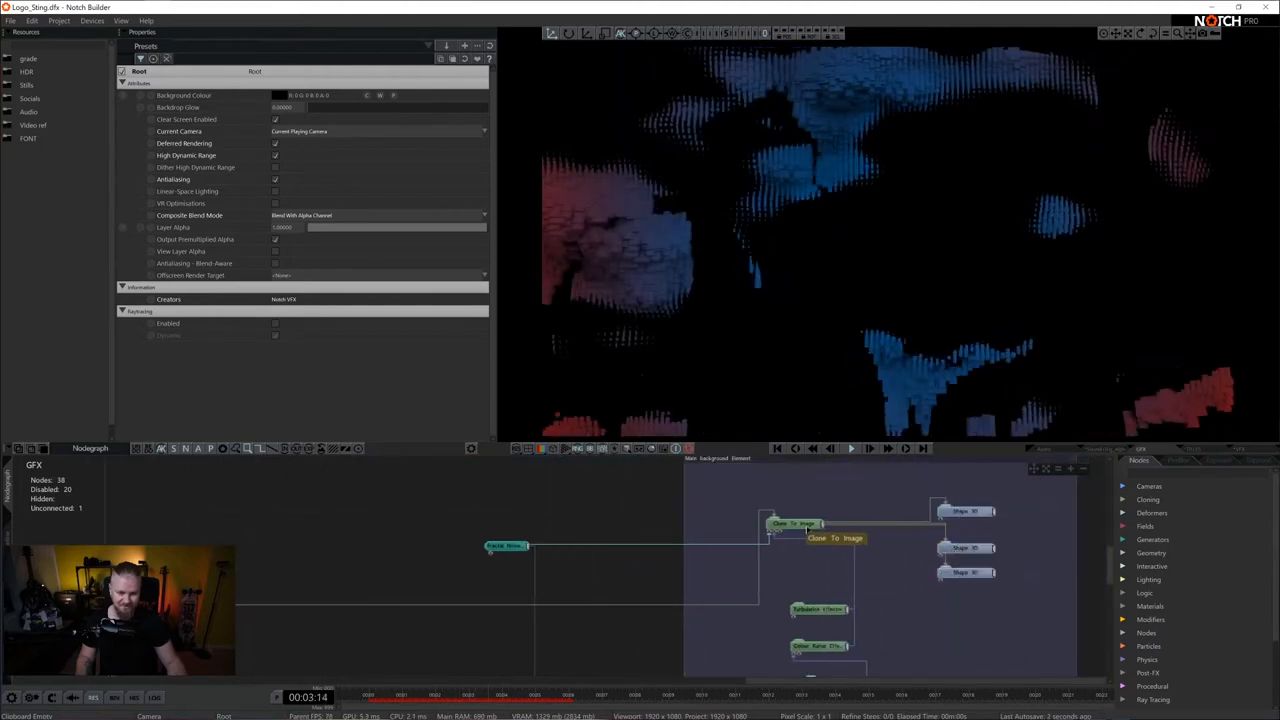
Show the Fractal Noise node's settings, then move to the Intro Smoke Effect group.
{"action": "left_click", "coordinate": [506, 544]}
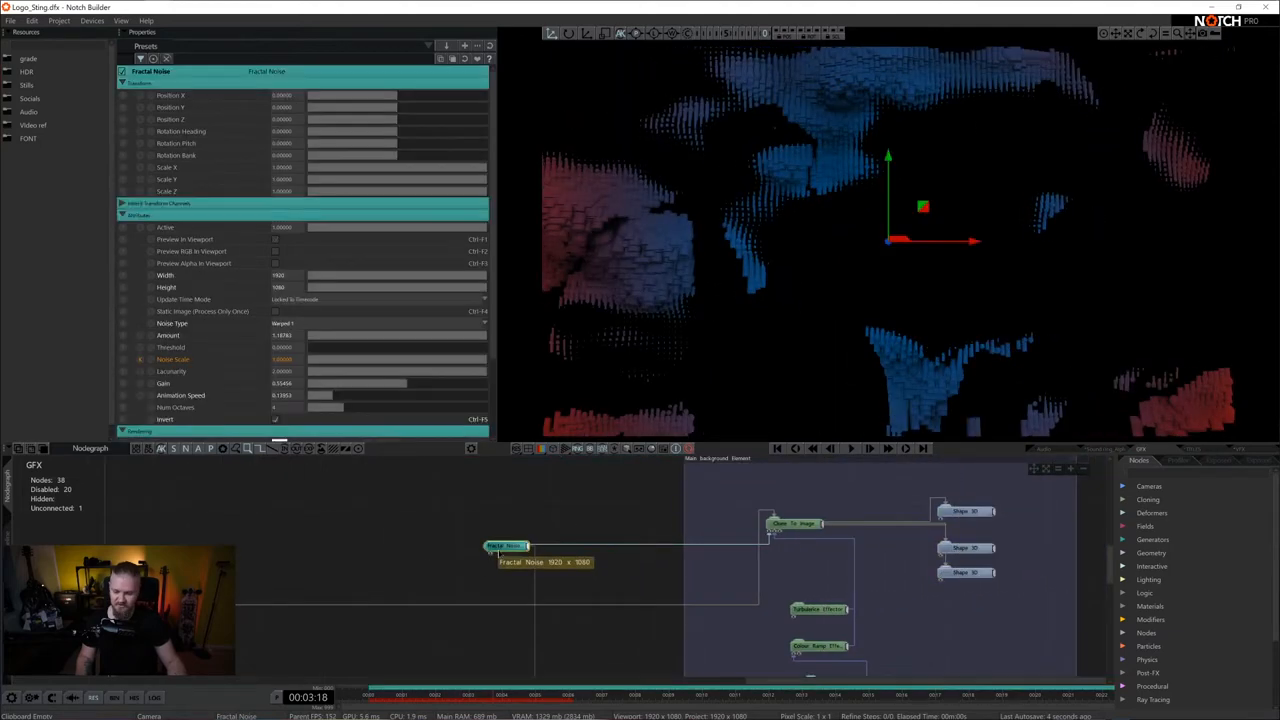
{"action": "left_click", "coordinate": [276, 240]}
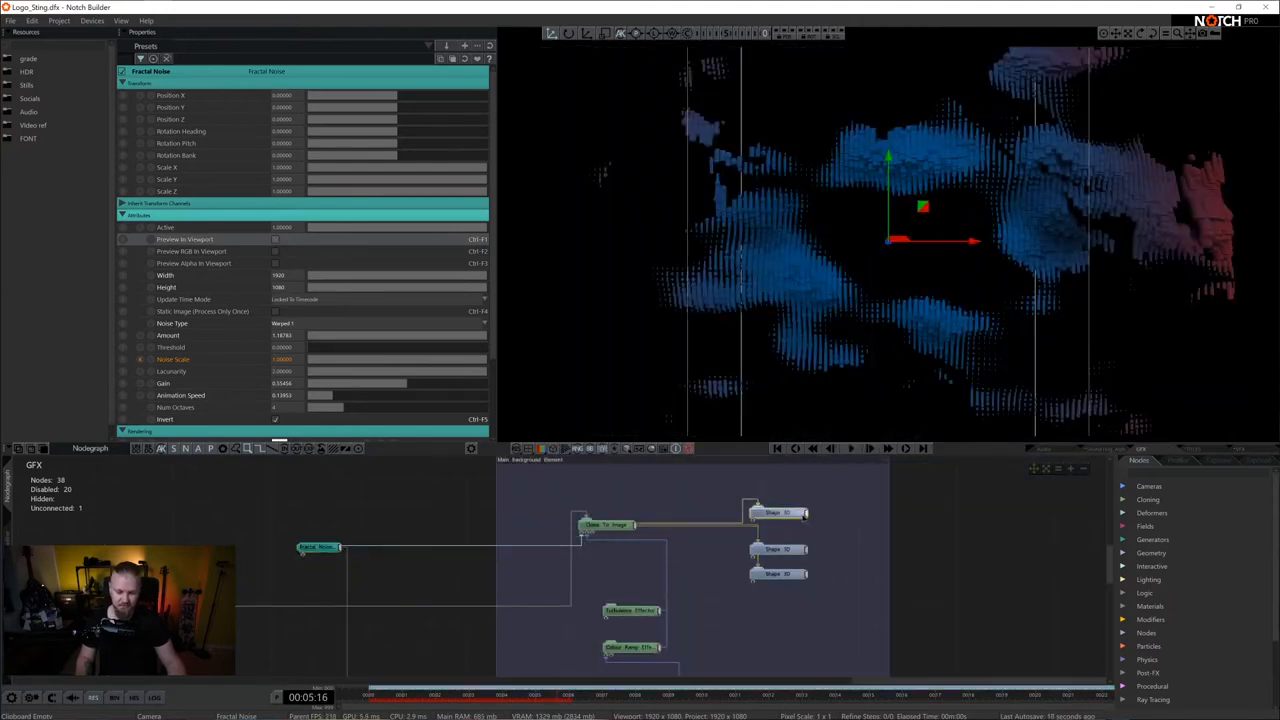
{"action": "left_click", "coordinate": [774, 512]}
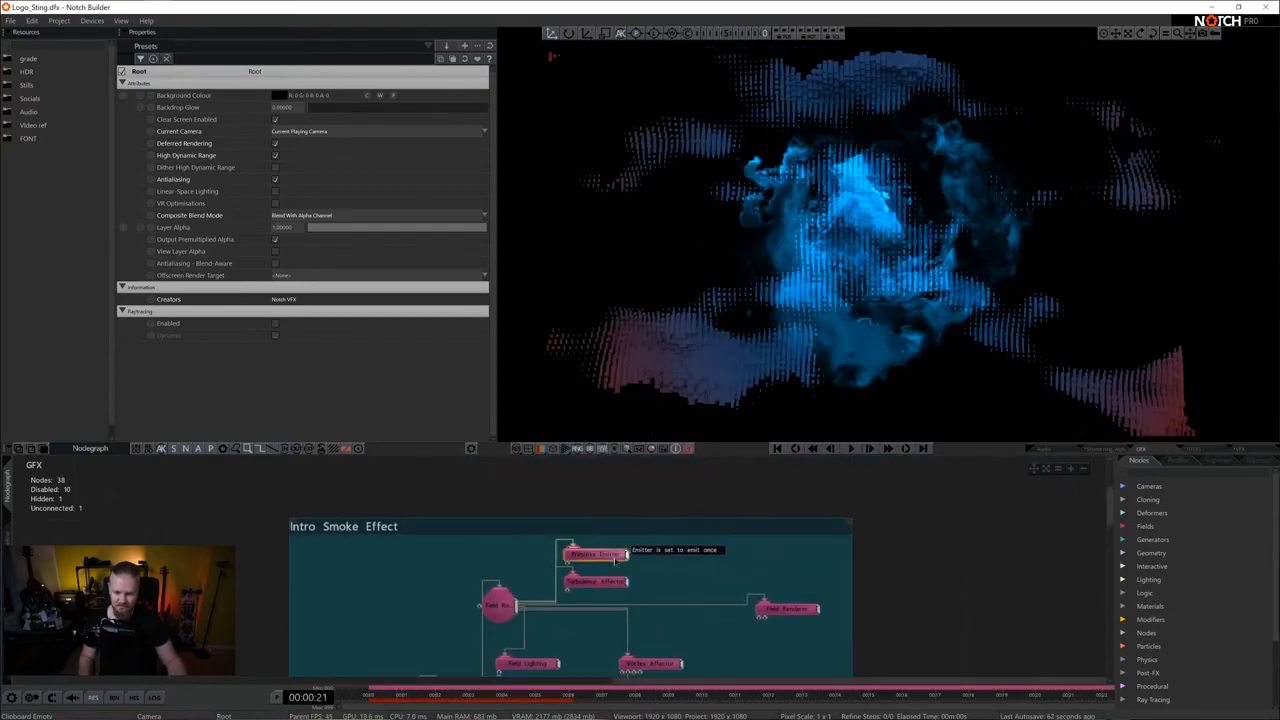
Show the smoke emitter node's settings, then return to the logo sting timeline.
{"action": "left_click", "coordinate": [592, 552]}
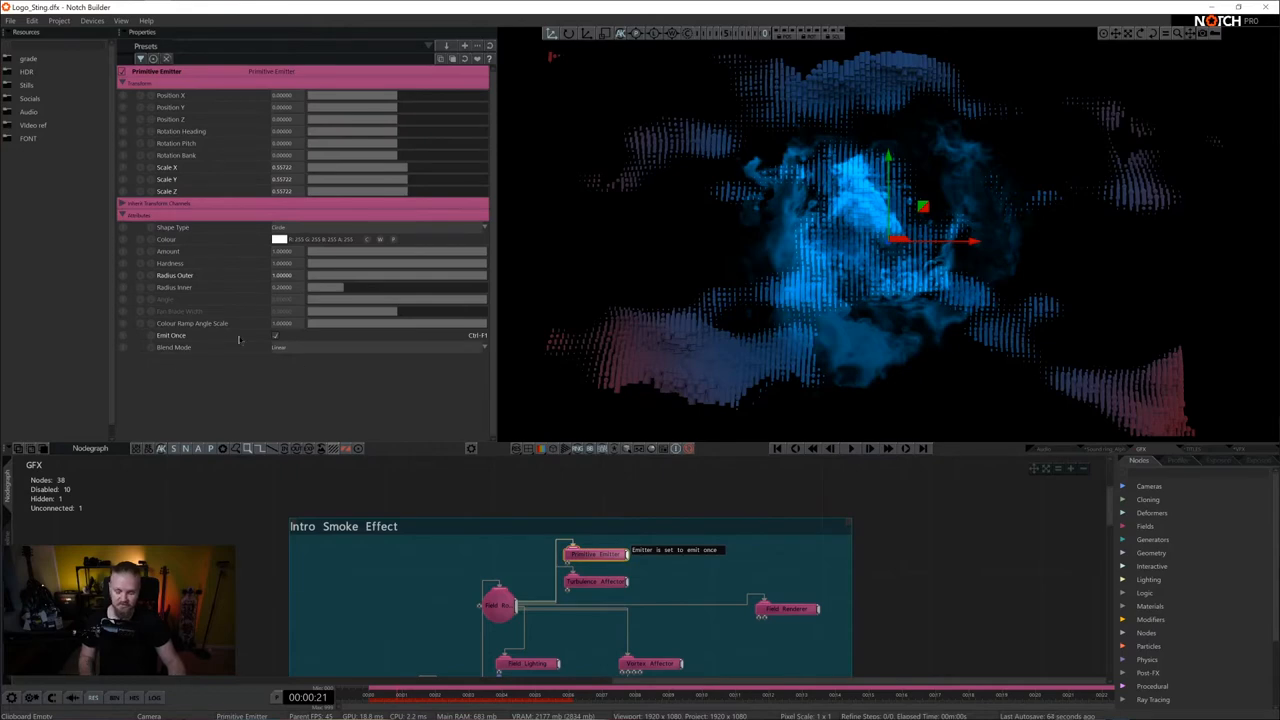
{"action": "left_click", "coordinate": [852, 448]}
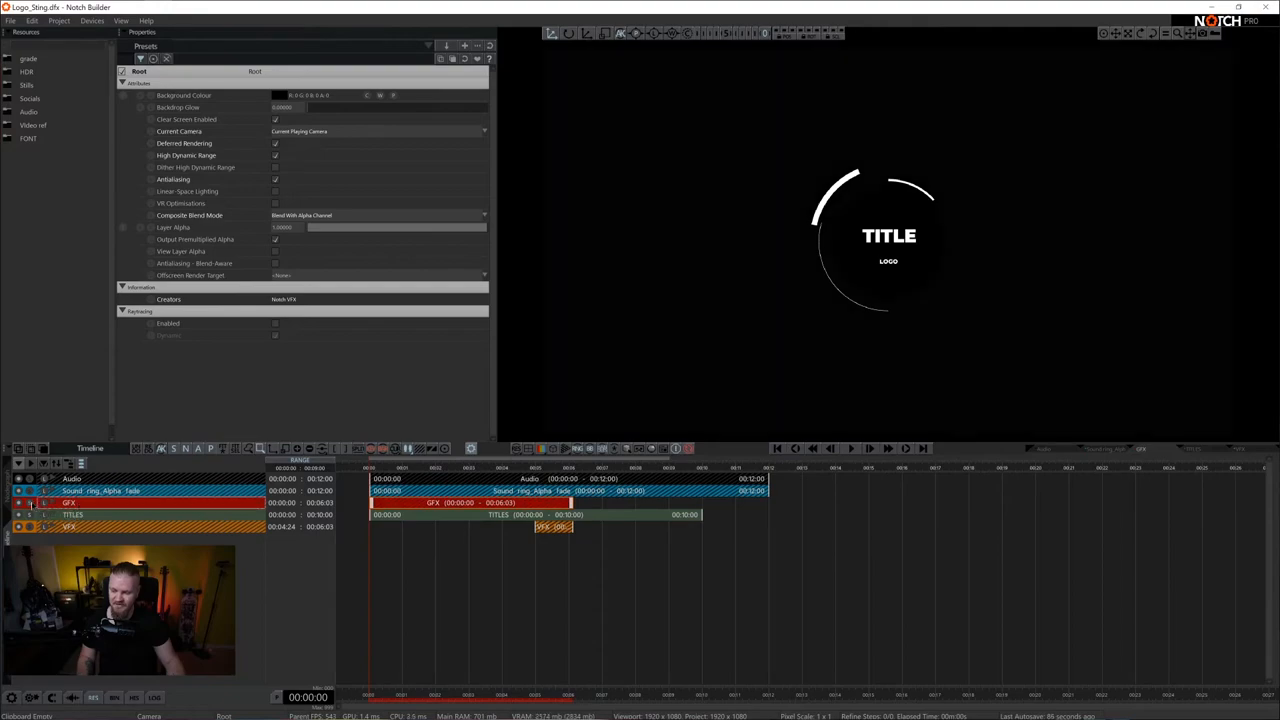
Open the TITLES layer's node graph showing the 3D shape node and its modifiers.
{"action": "left_click", "coordinate": [870, 448]}
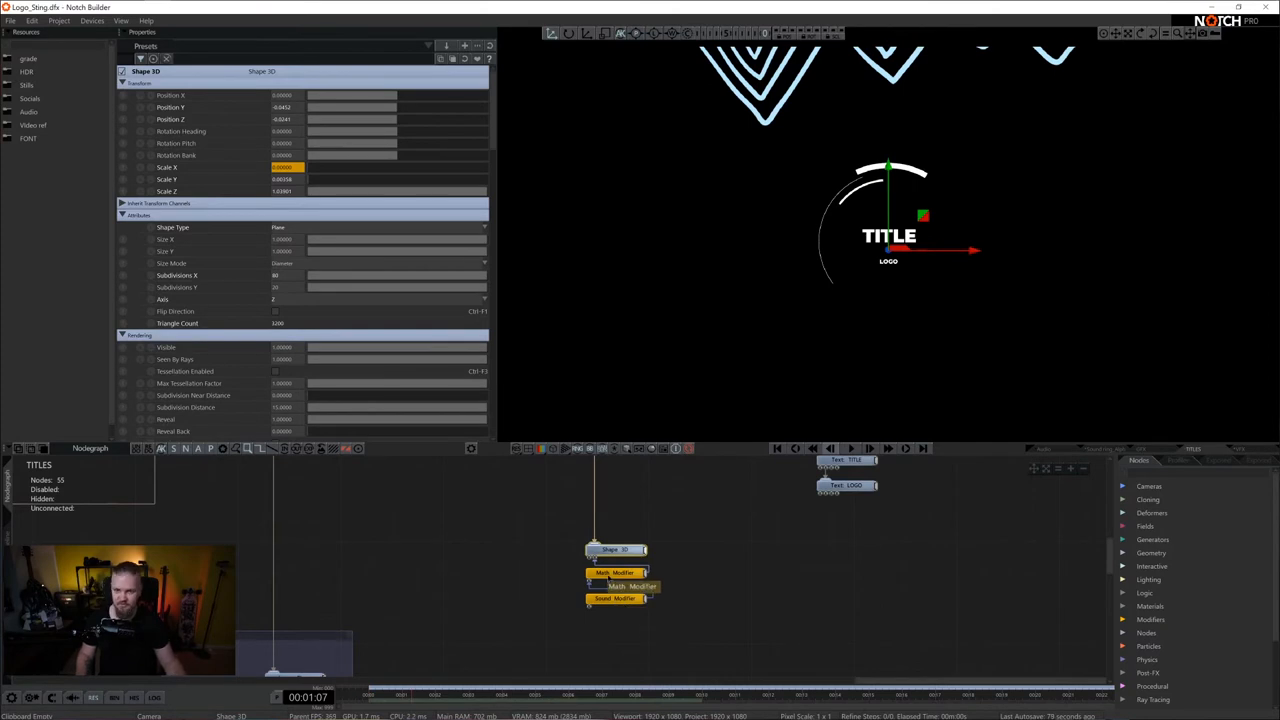
Switch to the timeline to reach another layer's node graph with its masking group.
{"action": "left_click", "coordinate": [90, 448]}
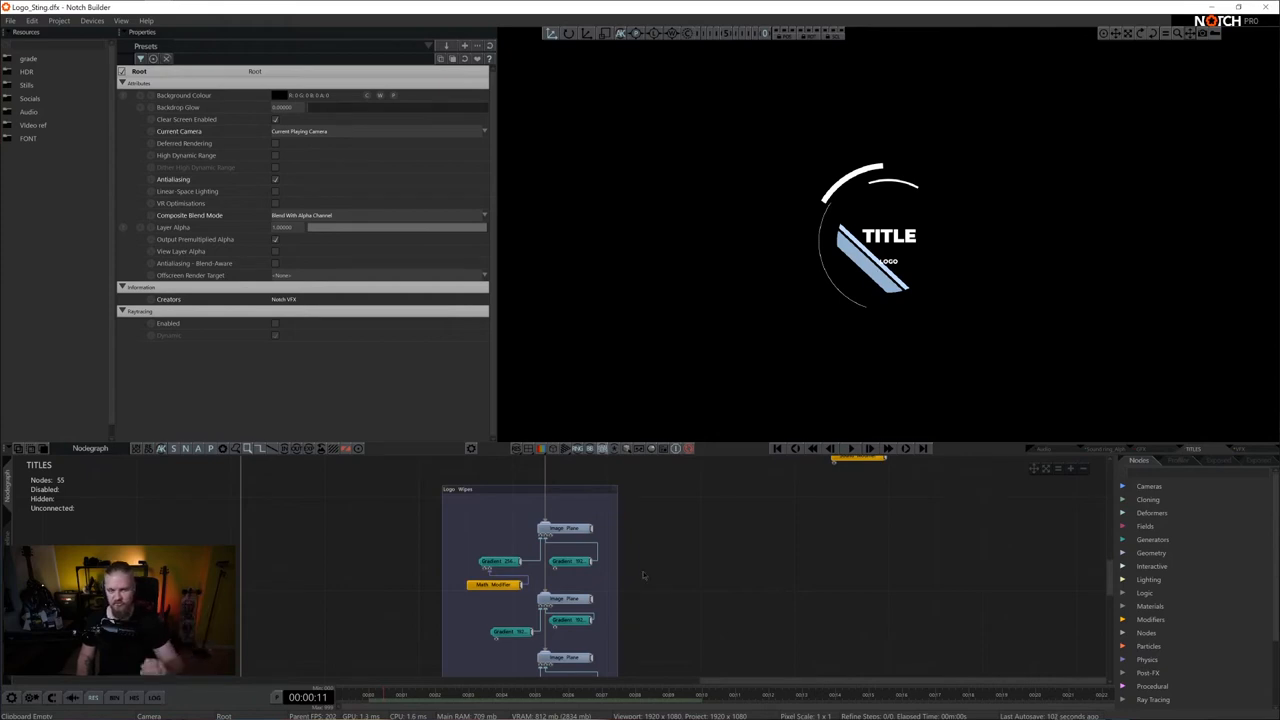
{"action": "mouse_move", "coordinate": [658, 582]}
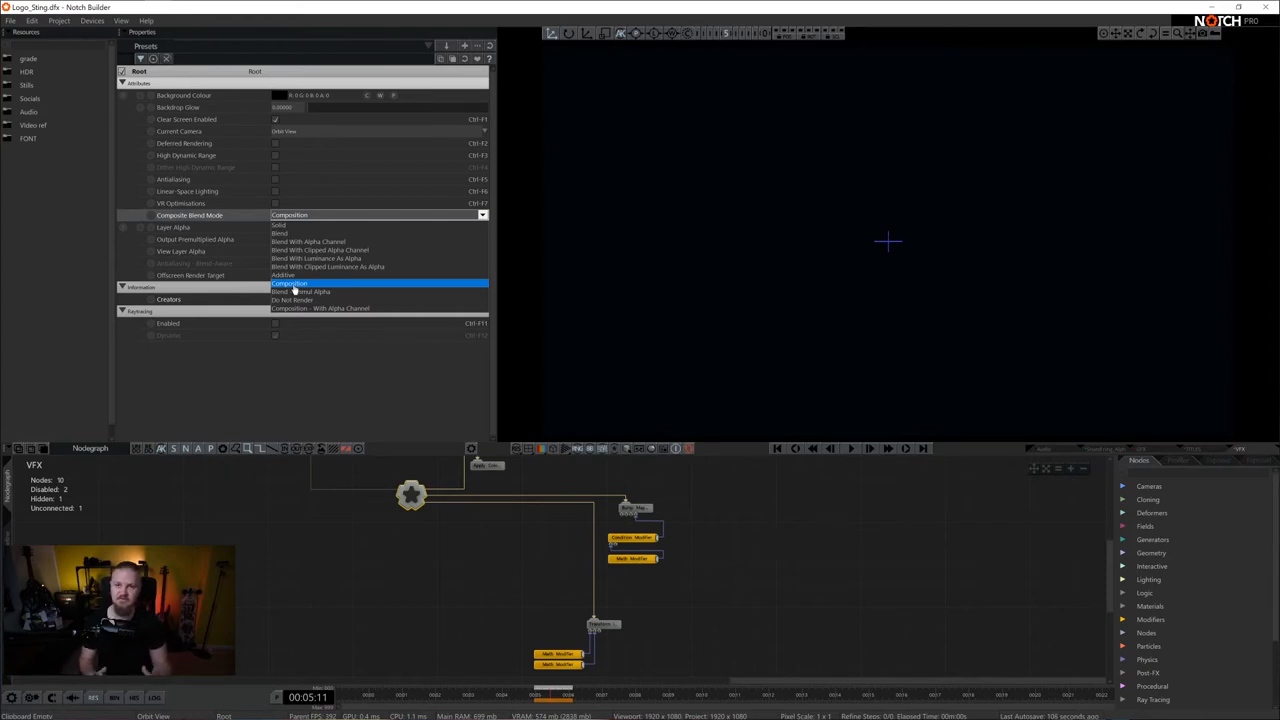
{"action": "left_click", "coordinate": [320, 284]}
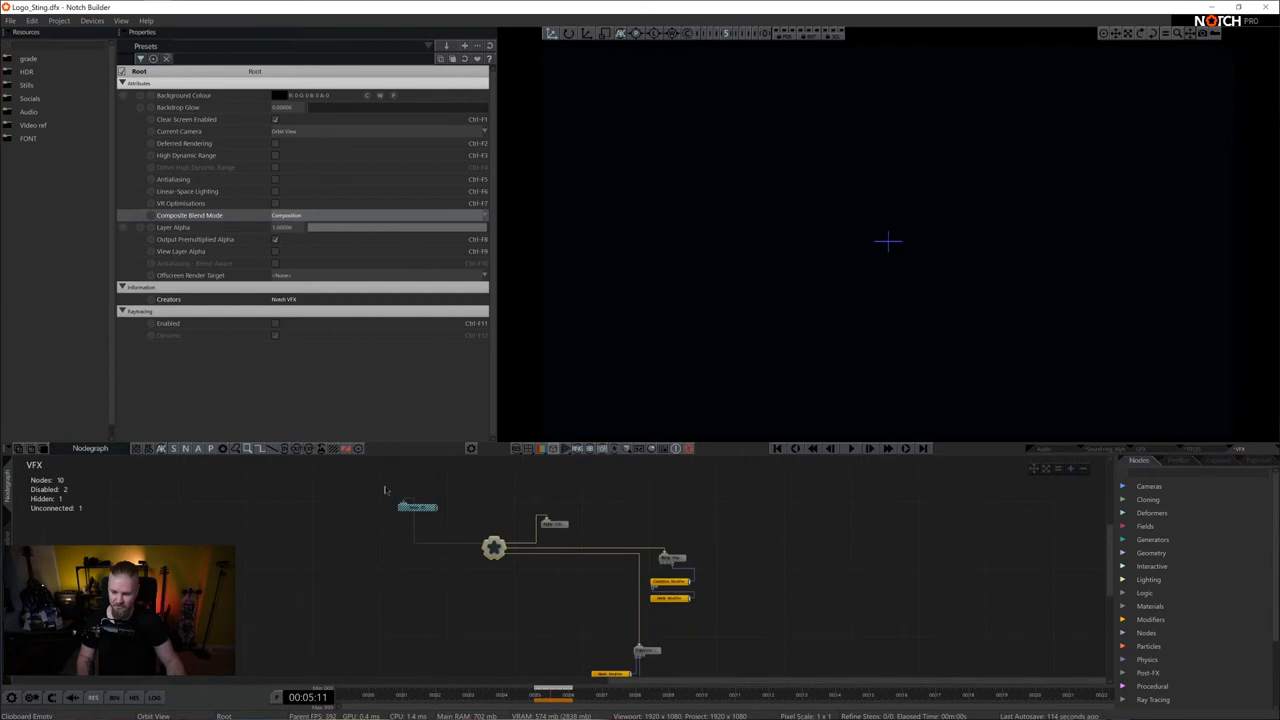
Preview the video loader's footage, then view the Image 2D composite over transparency.
{"action": "left_click", "coordinate": [420, 508]}
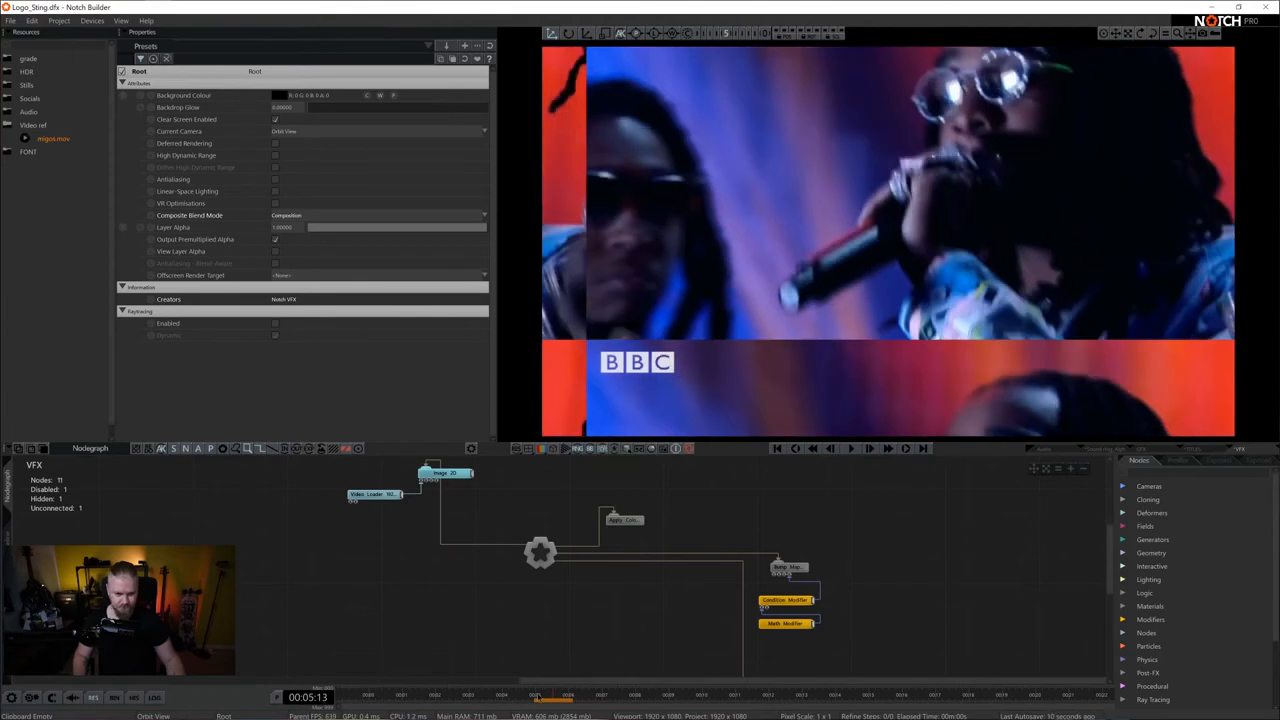
{"action": "left_click", "coordinate": [788, 568]}
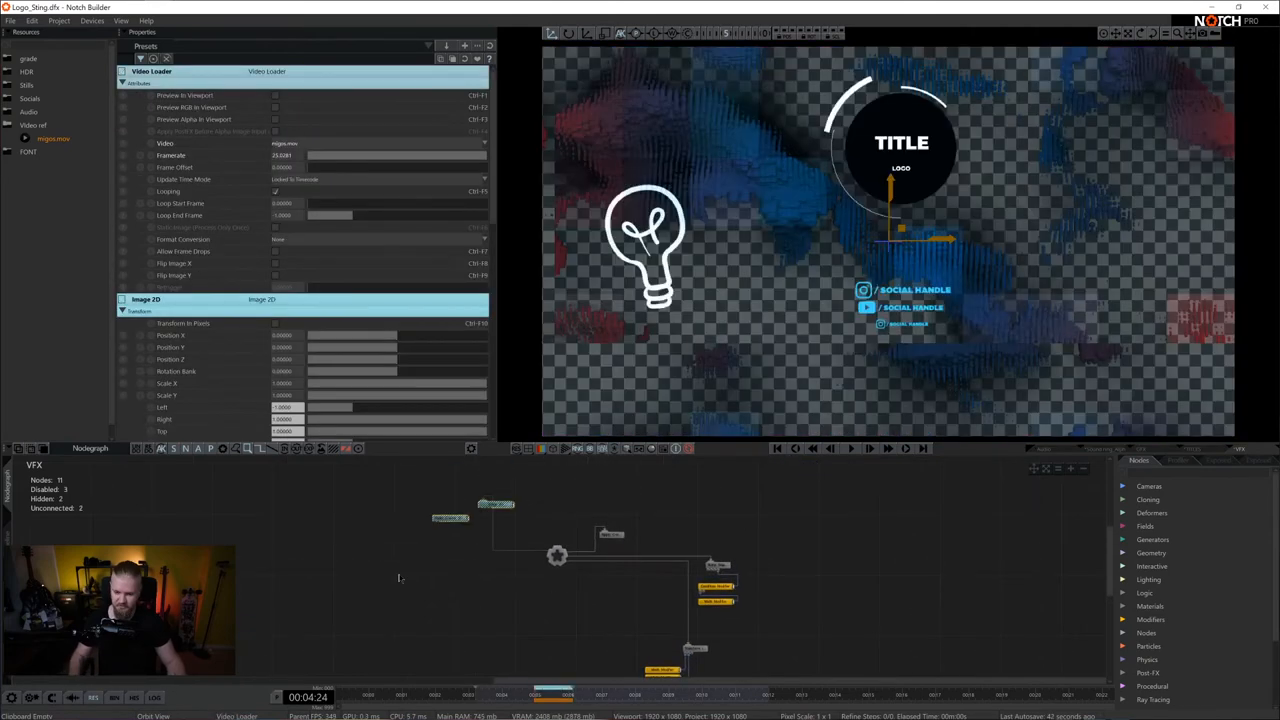
Show the layered timeline, inspect the GFX layer's node graph, and return to the timeline.
{"action": "left_click", "coordinate": [84, 448]}
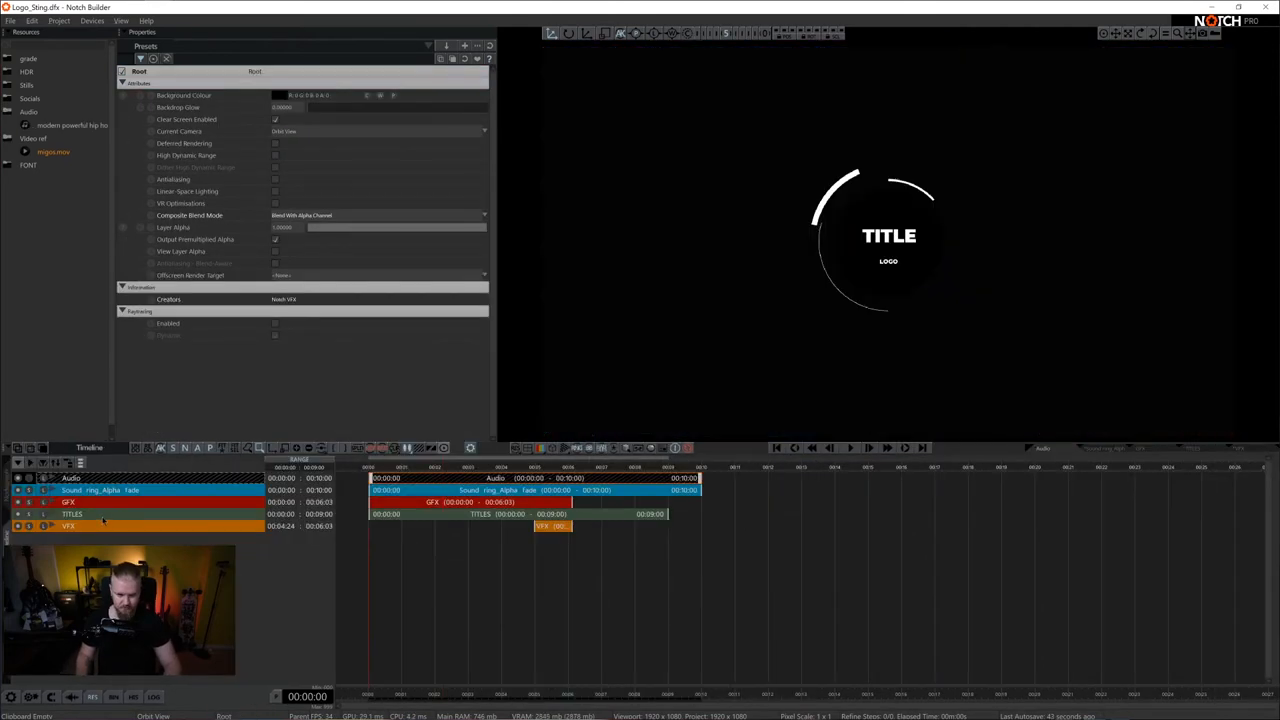
{"action": "left_click", "coordinate": [852, 448]}
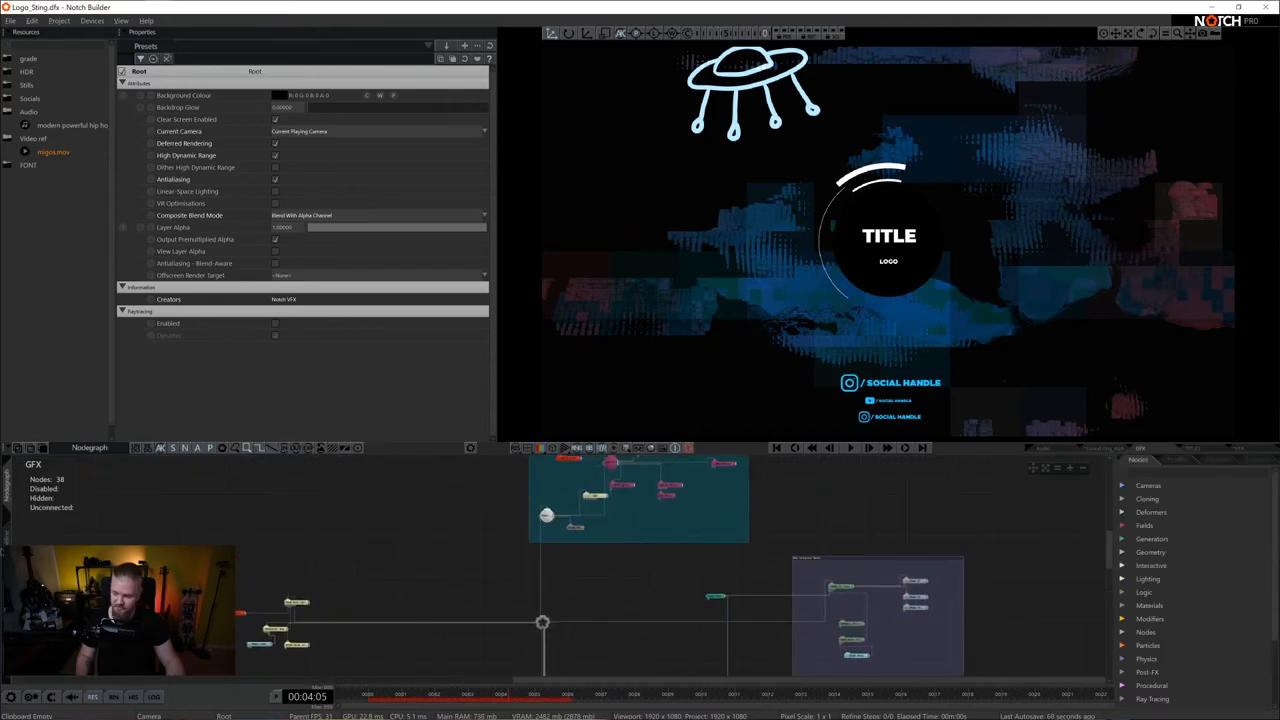
{"action": "left_click", "coordinate": [84, 448]}
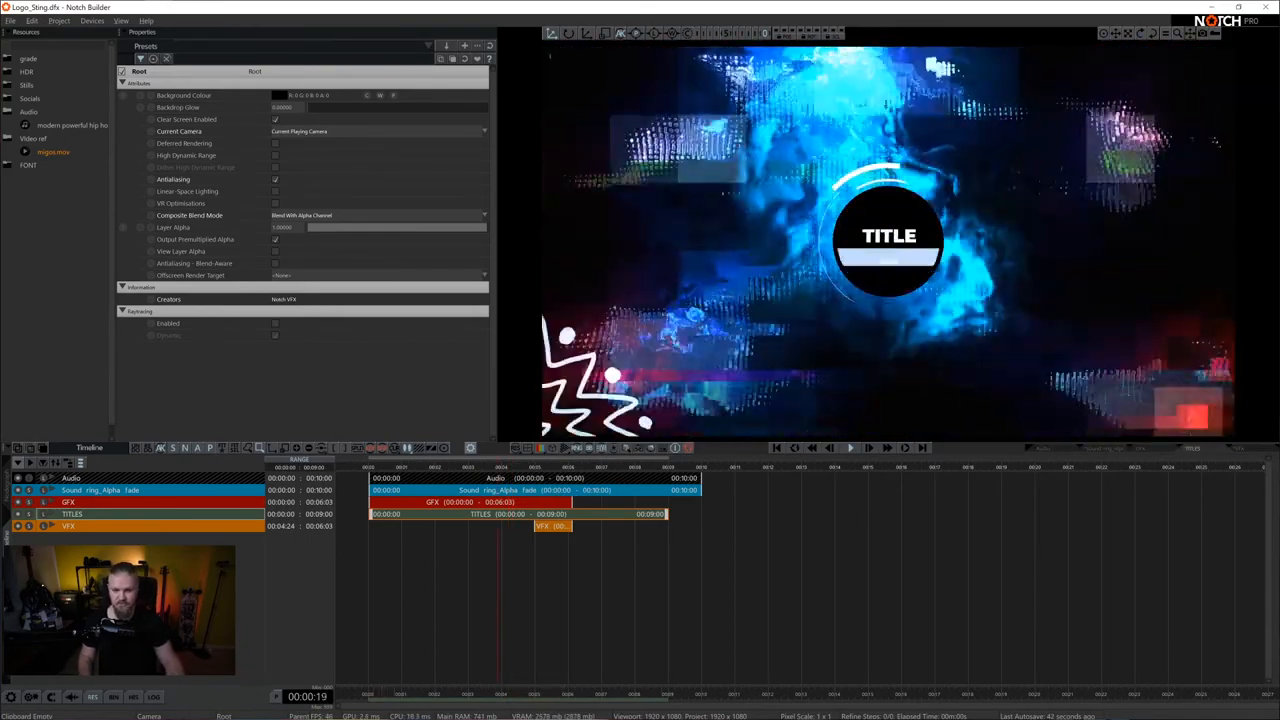
{"action": "left_click", "coordinate": [864, 448]}
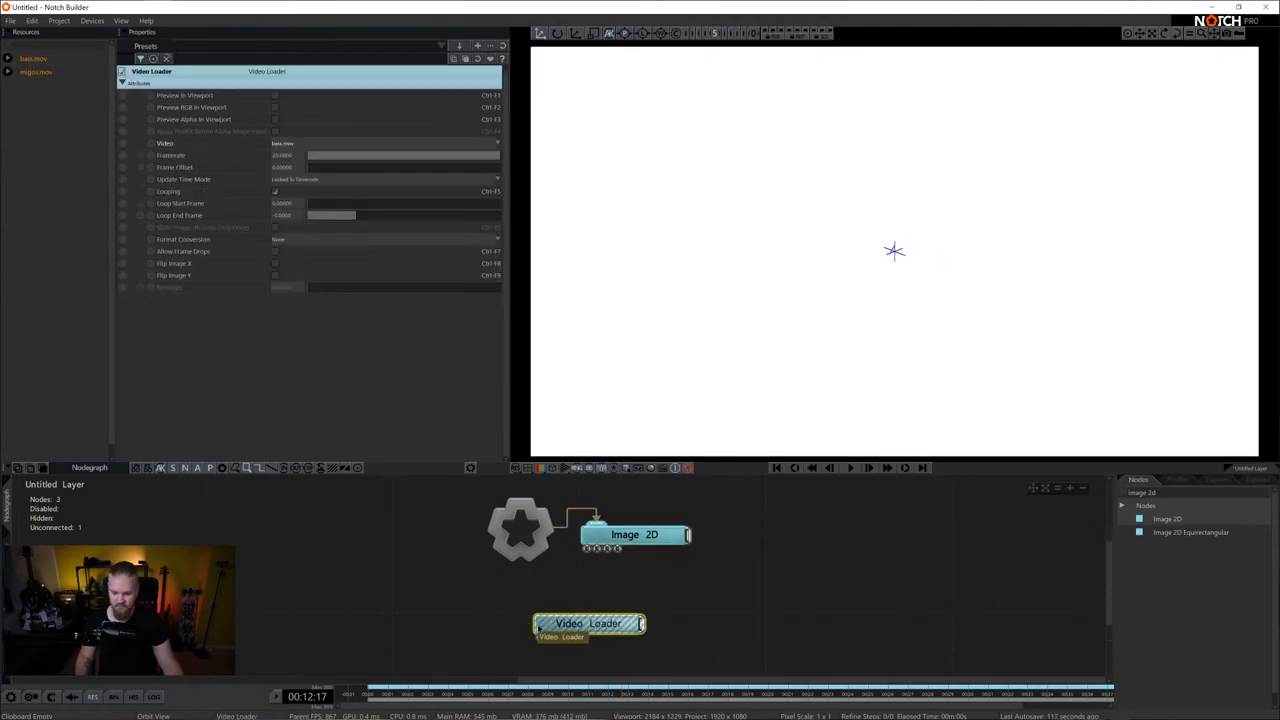
Link the Video Loader into the Image 2D node so its video plays in the preview.
{"action": "left_click_drag", "start_coordinate": [588, 624], "coordinate": [540, 600]}
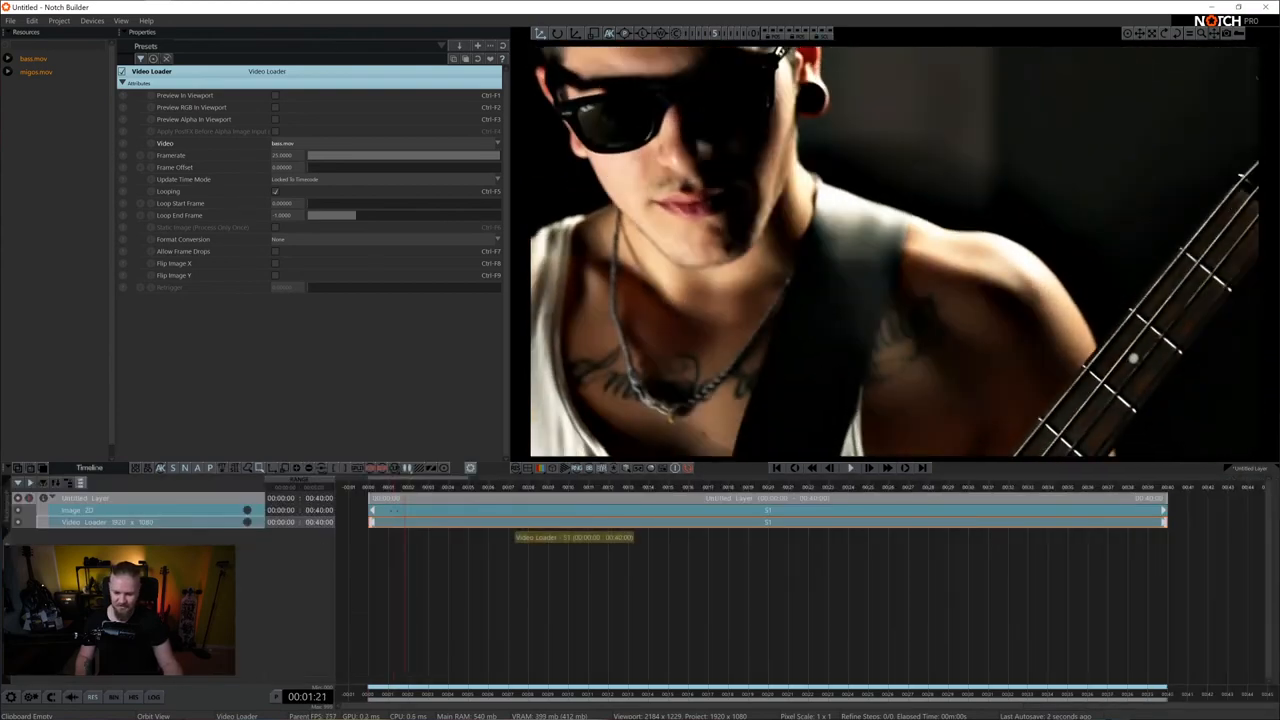
{"action": "left_click", "coordinate": [428, 500]}
{"action": "type", "text": "video cl"}
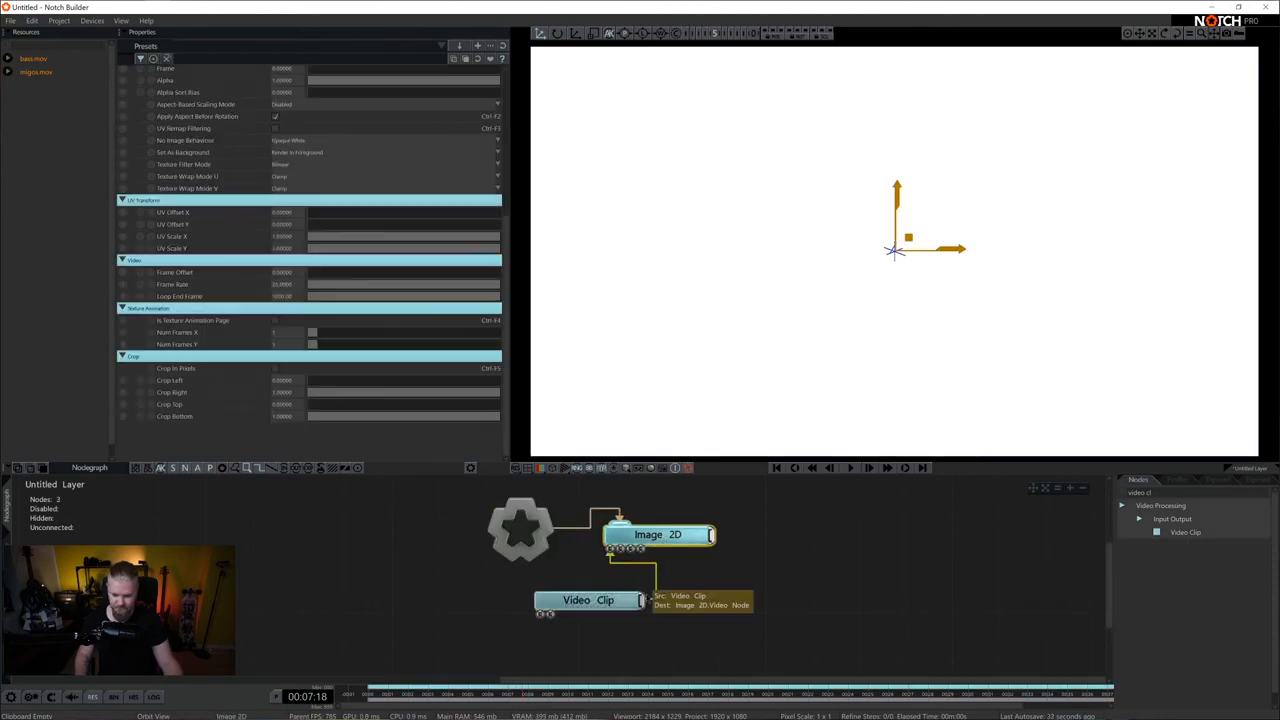
Attach the Video Clip node to the Image 2D node's video input.
{"action": "left_click", "coordinate": [588, 600]}
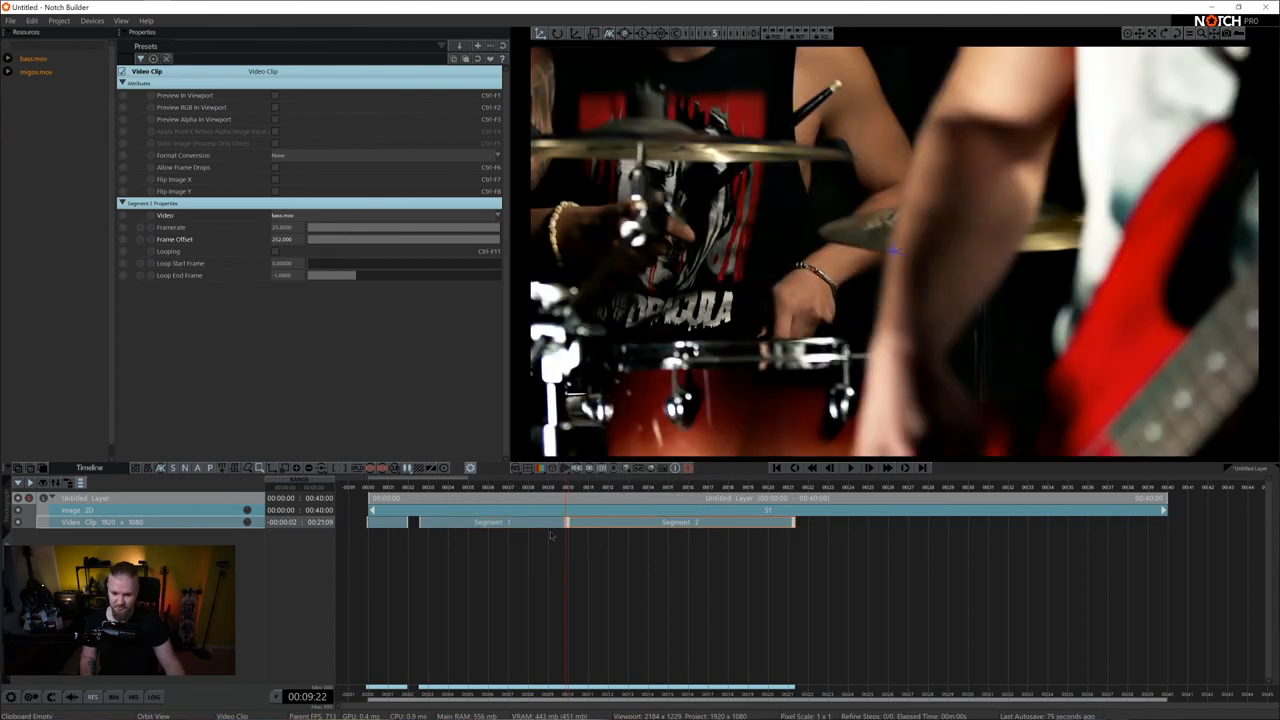
Check the Segment Properties for the split clip and scrub the playhead across its two segments.
{"action": "left_click", "coordinate": [122, 204]}
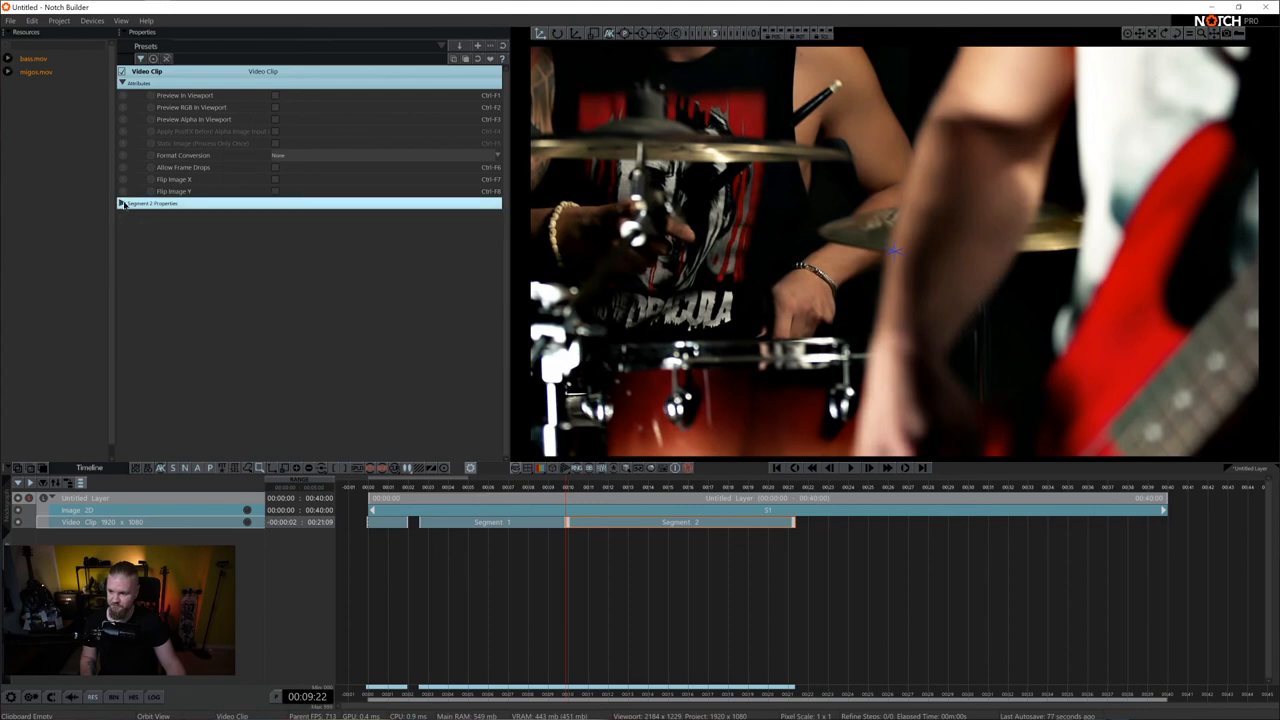
{"action": "left_click", "coordinate": [124, 204]}
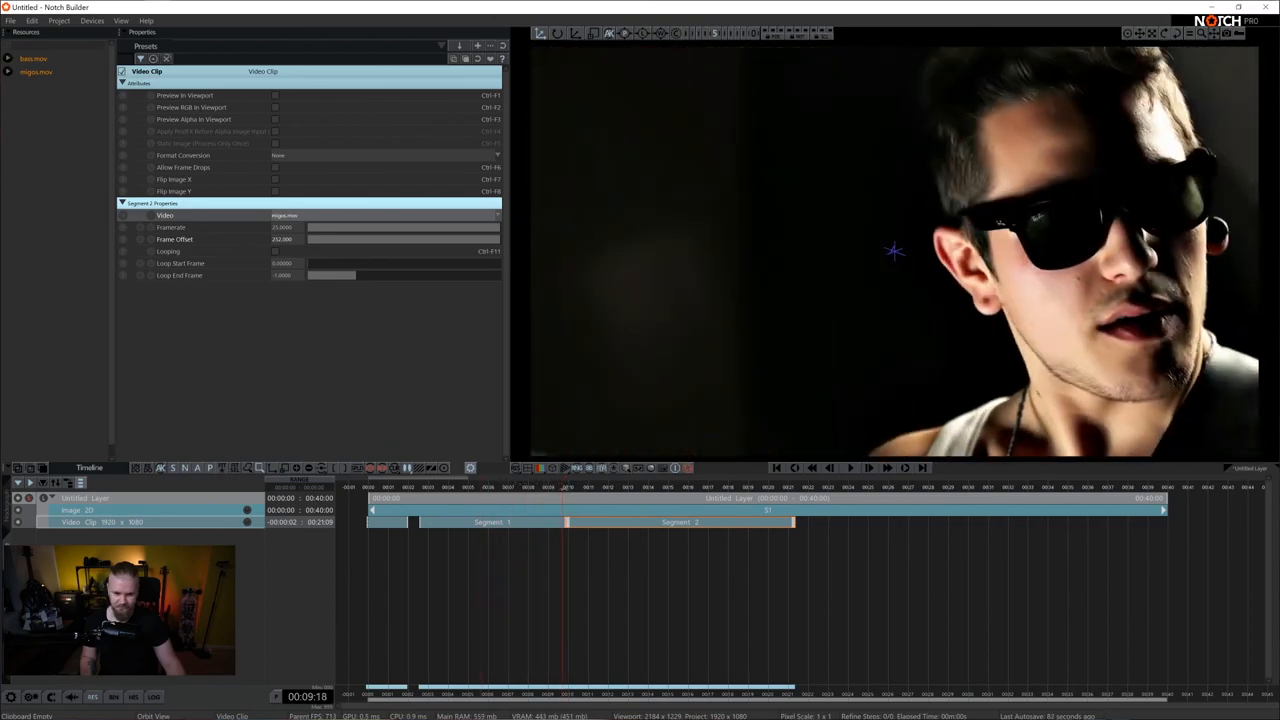
{"action": "left_click", "coordinate": [552, 500]}
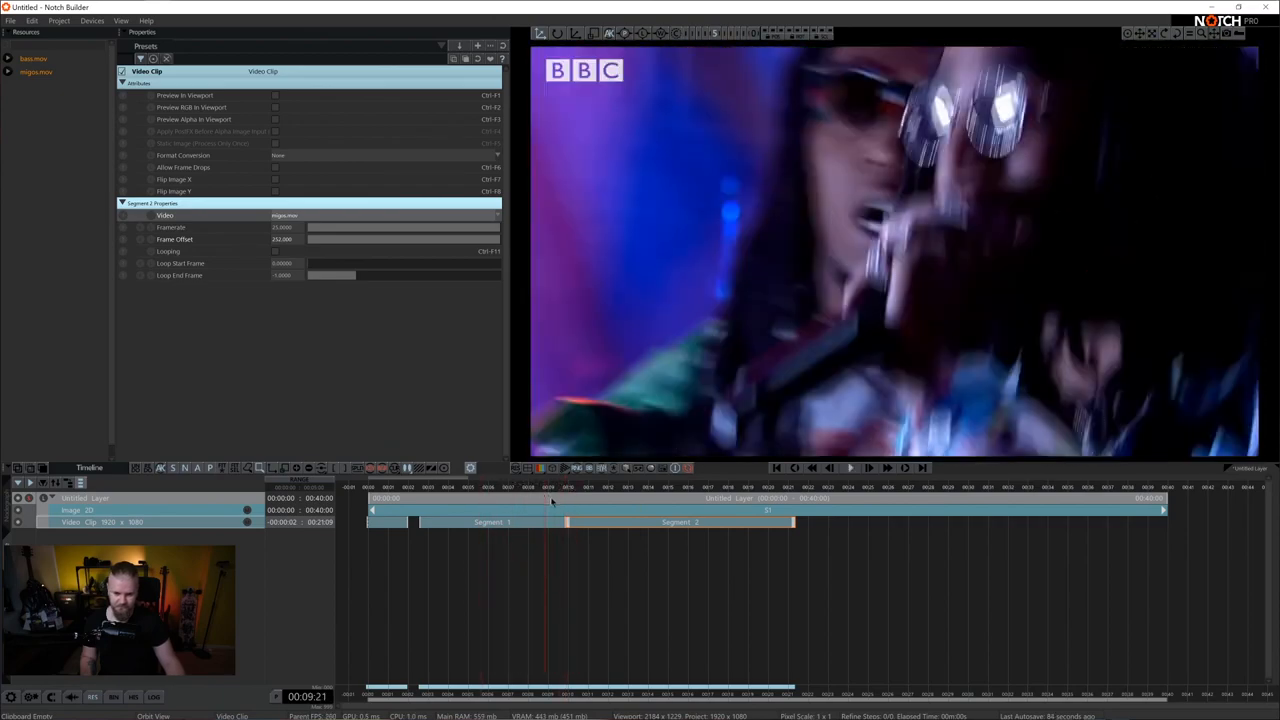